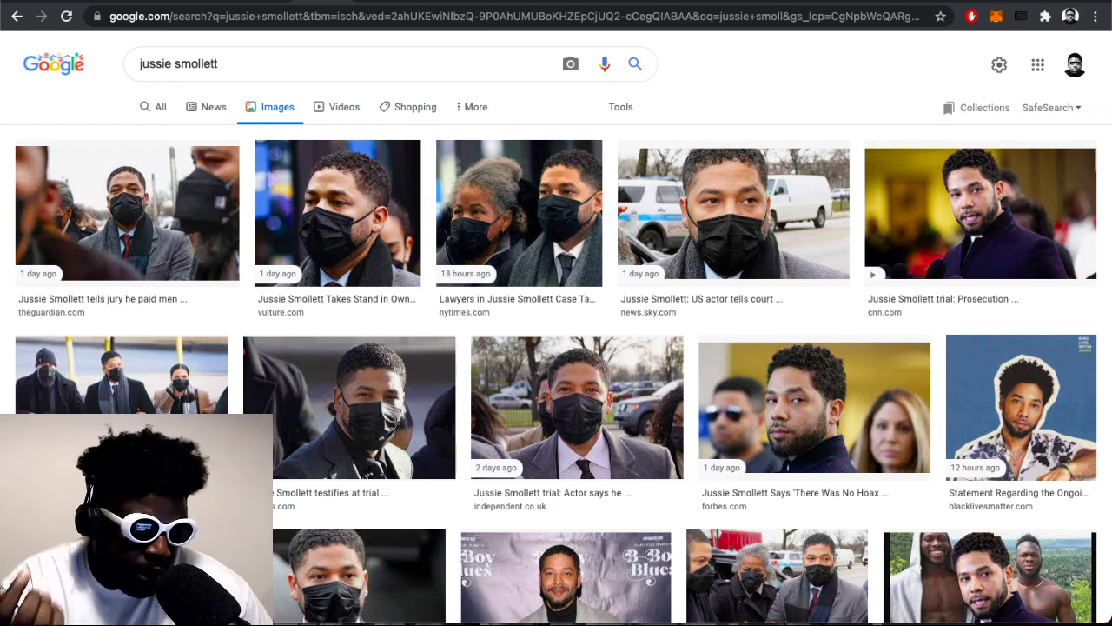
Preview the Sky News and CNN photos of Smollett, ending on the Sky News black-mask photo
scroll("down", 3)
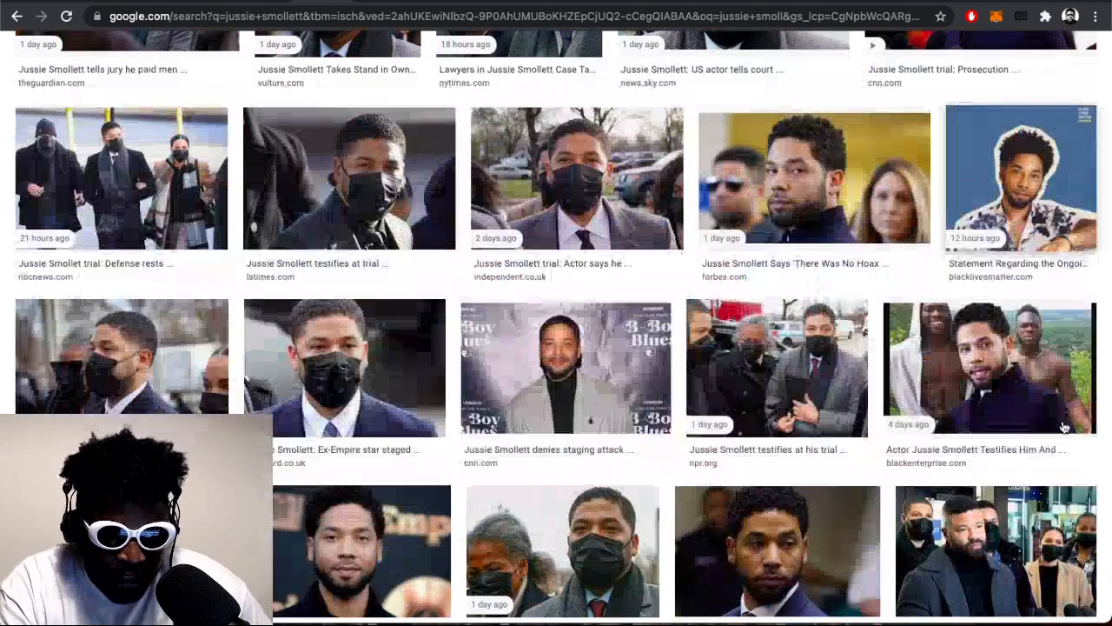
scroll("up", 3)
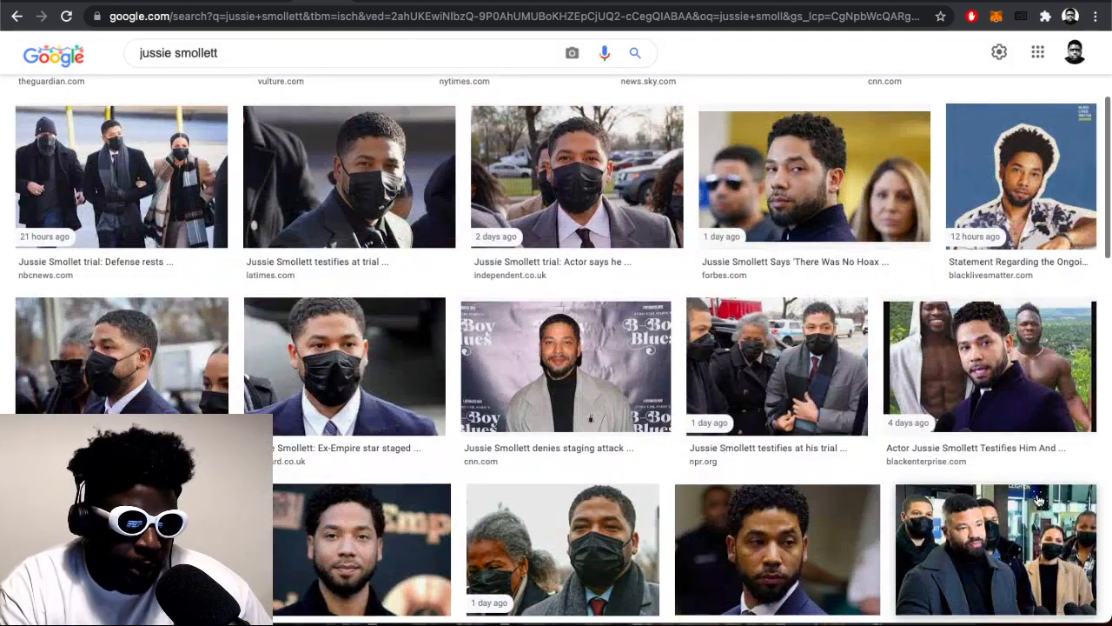
scroll("down", 3)
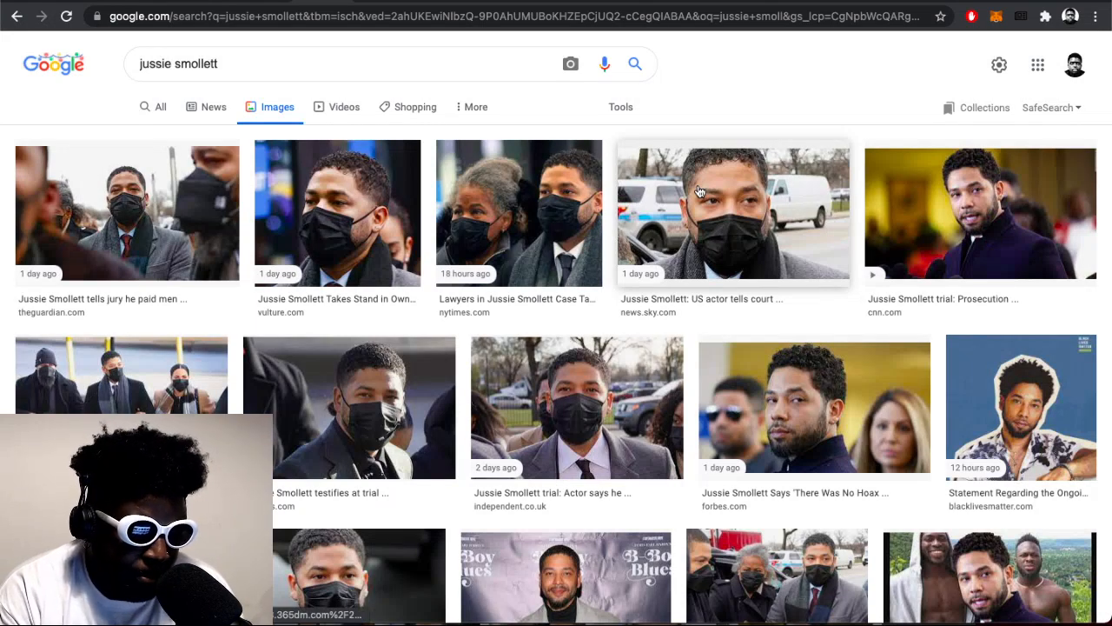
left_click(734, 212)
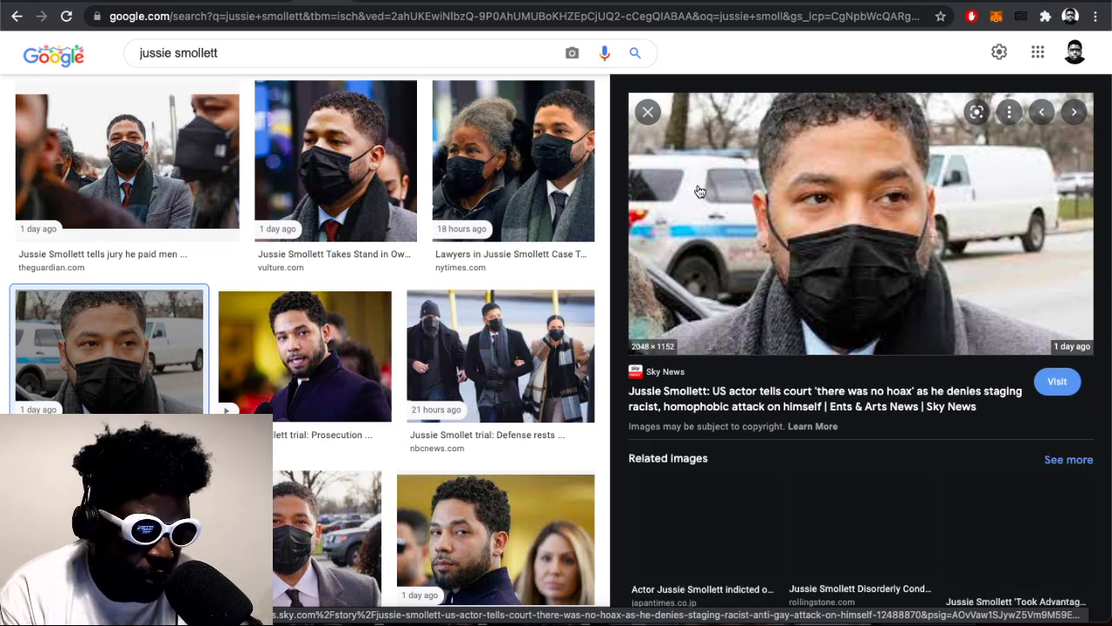
left_click(304, 355)
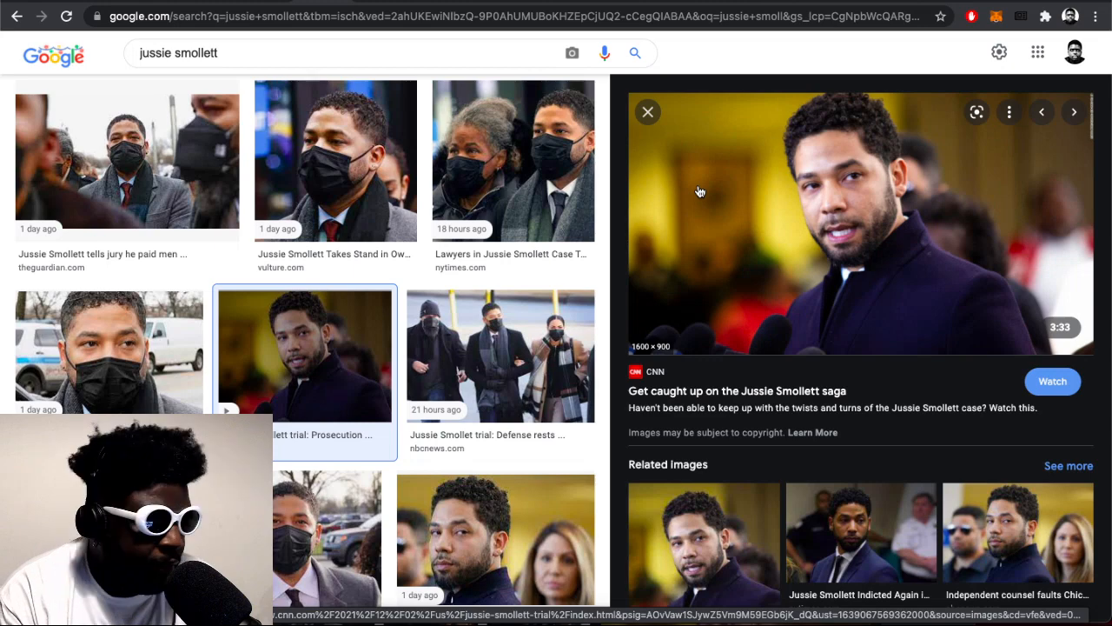
left_click(107, 351)
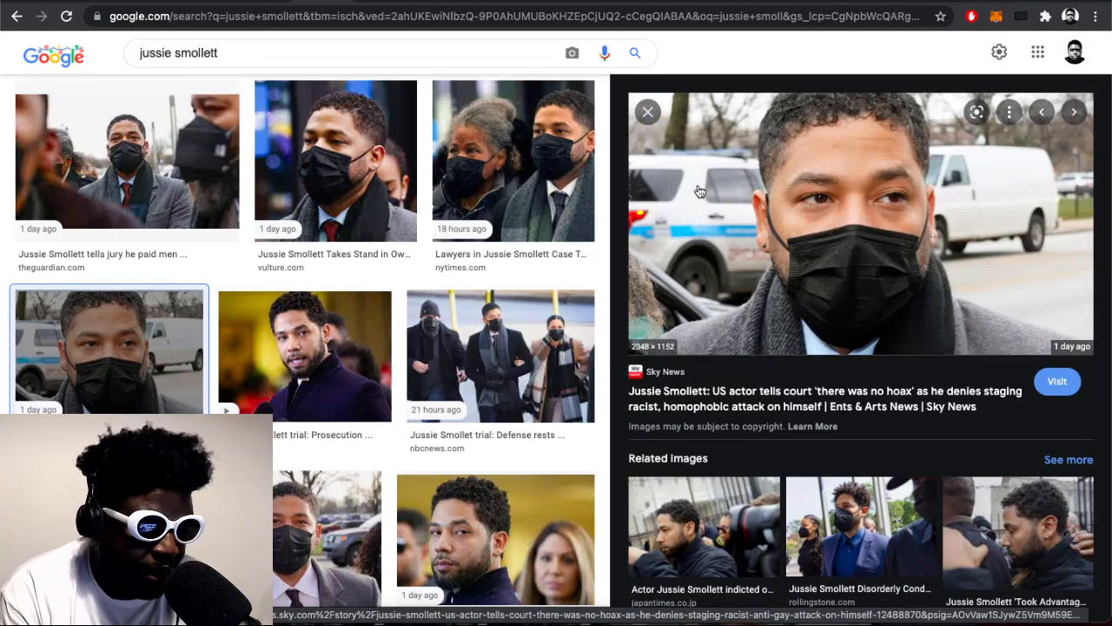
left_click(306, 355)
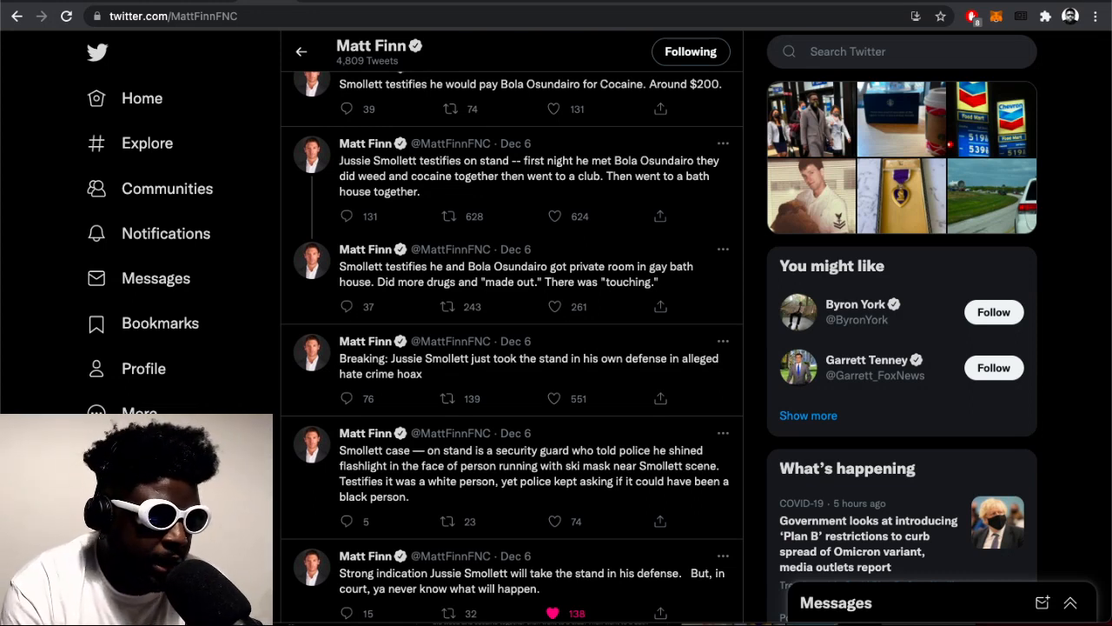
mouse_move(438, 286)
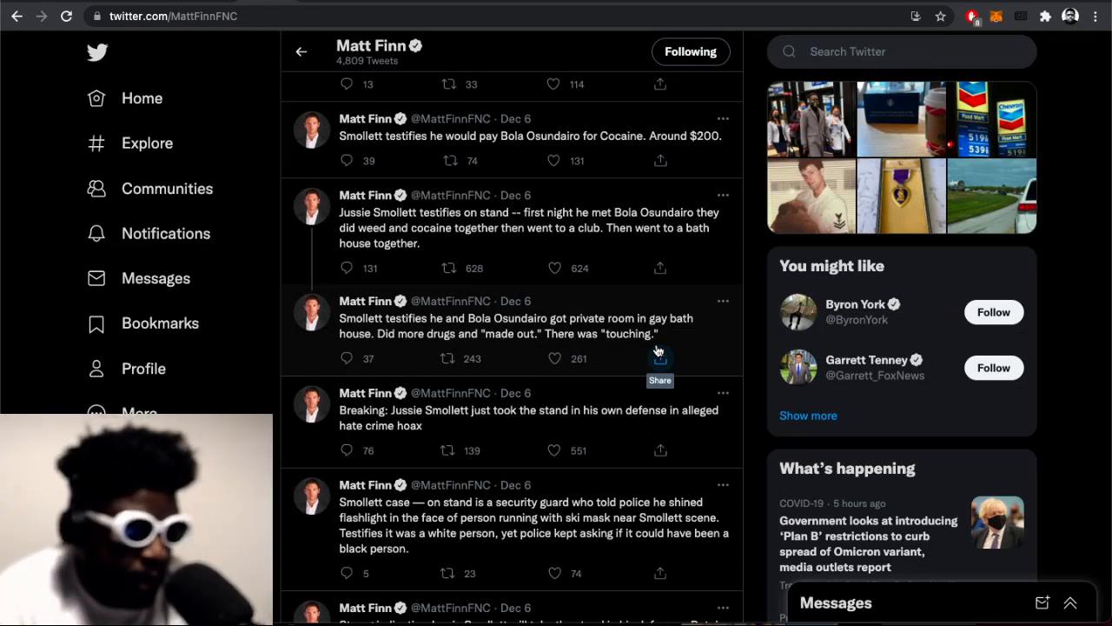
mouse_move(535, 240)
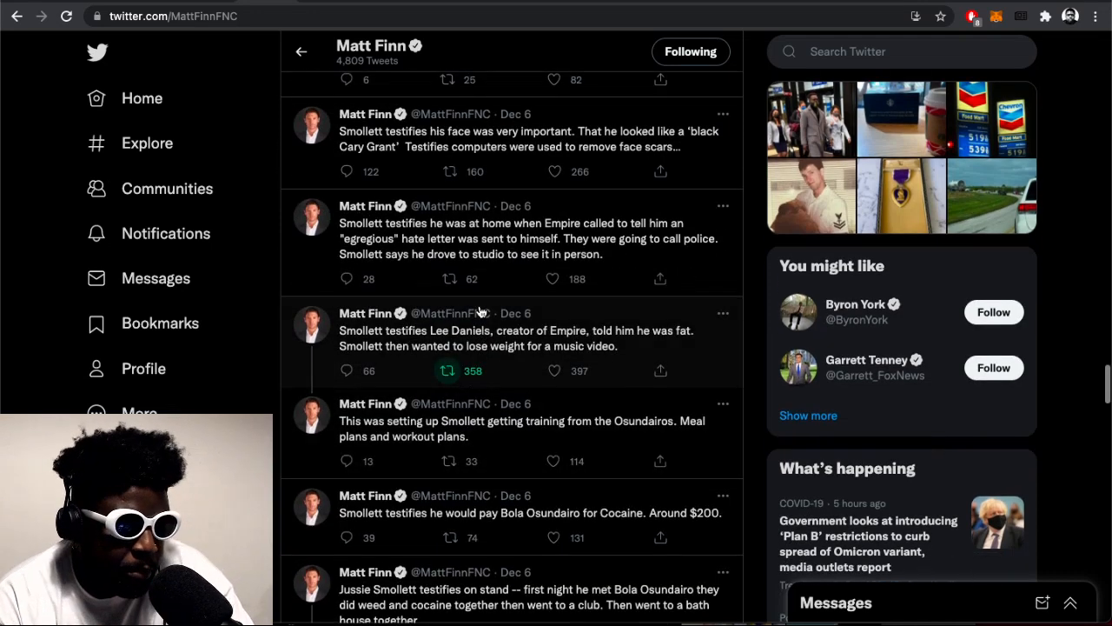
scroll("down", 3)
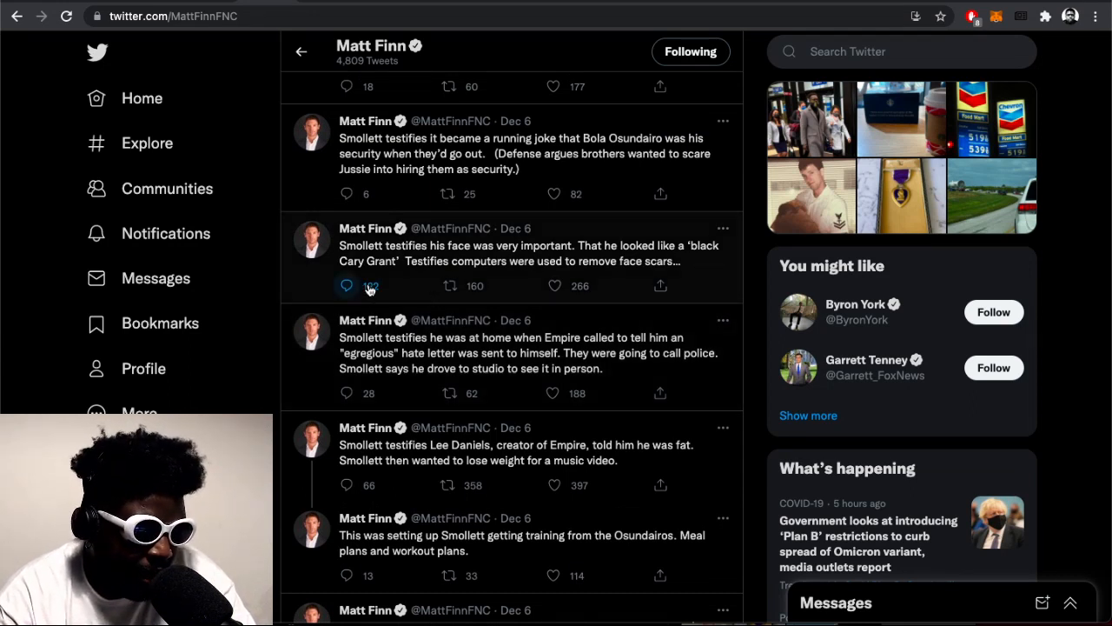
left_click(346, 285)
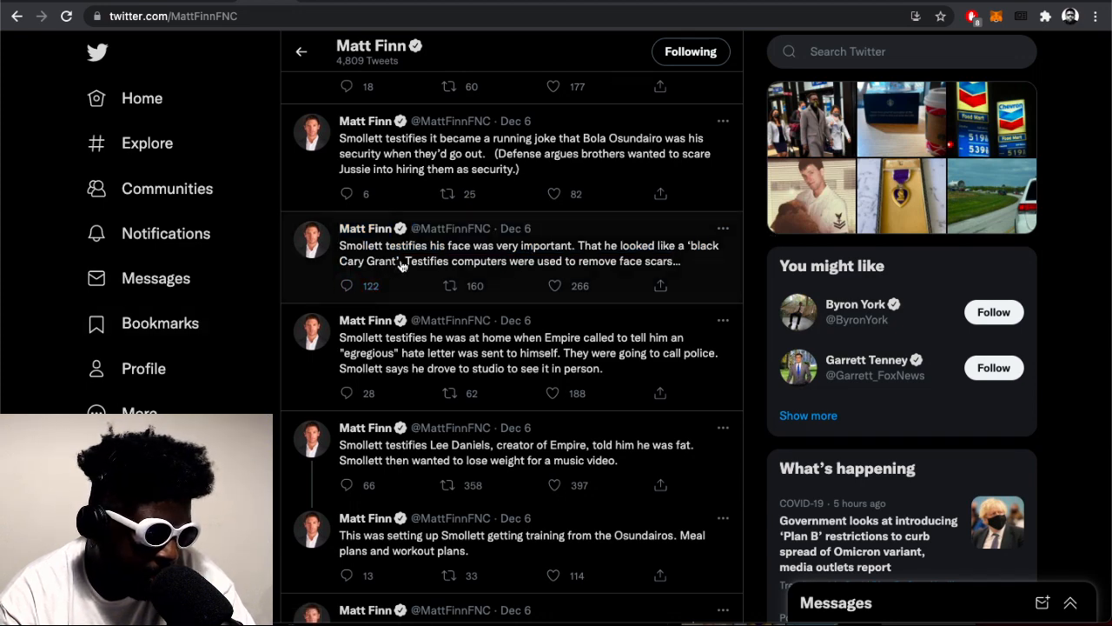
double_click(369, 260)
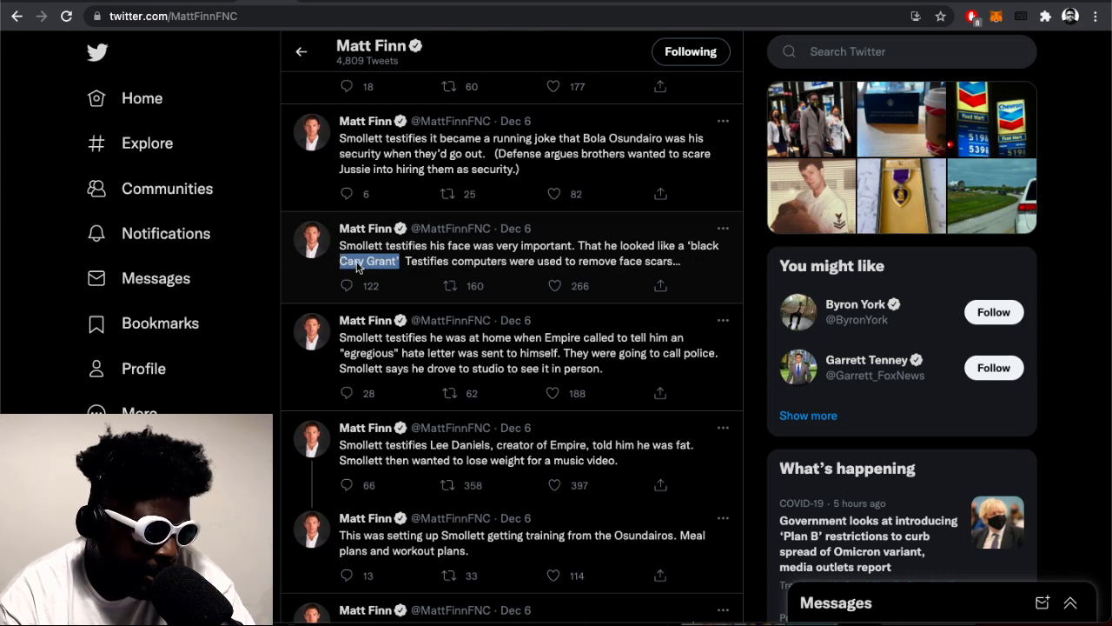
Search Google for the selected phrase 'Cary Grant' from the tweet
right_click(369, 261)
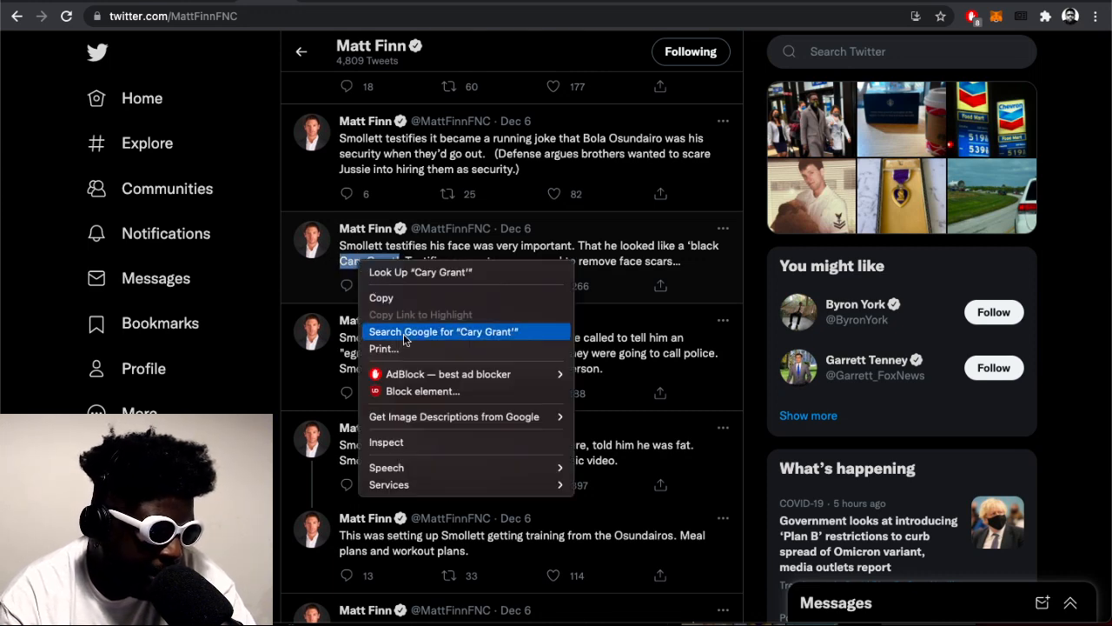
left_click(441, 331)
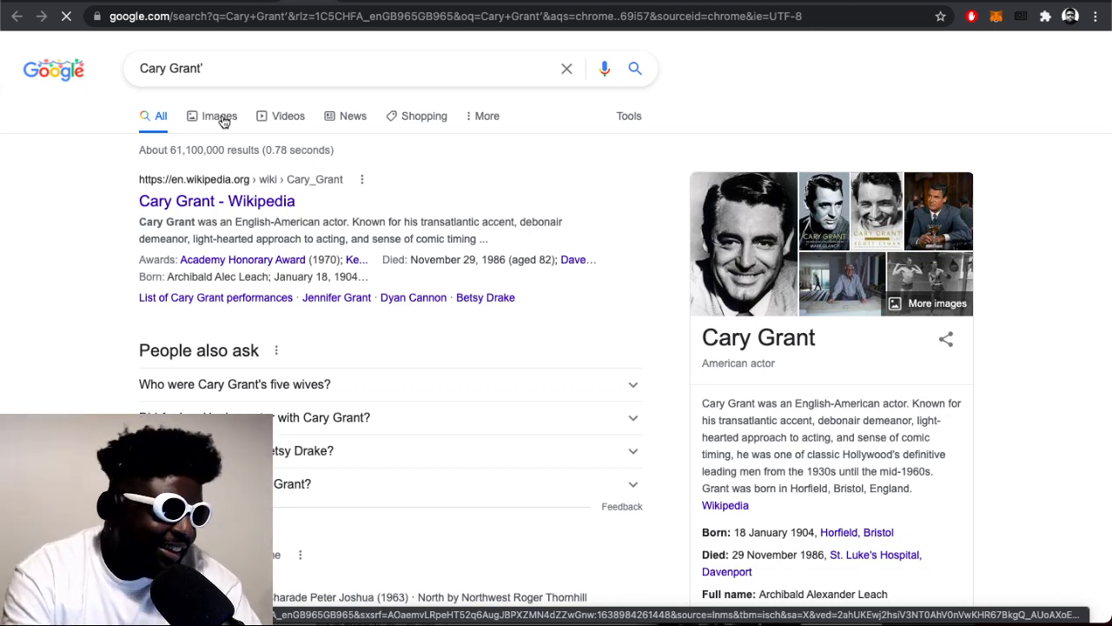
View Cary Grant image results, then return to Matt Finn's Twitter timeline
left_click(219, 114)
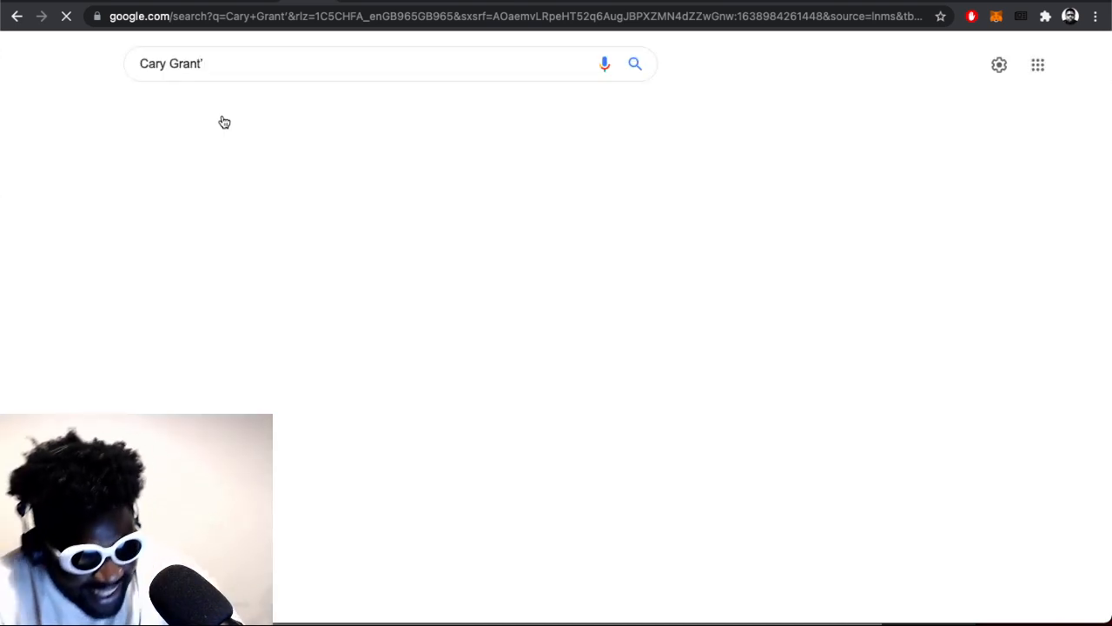
left_click(216, 106)
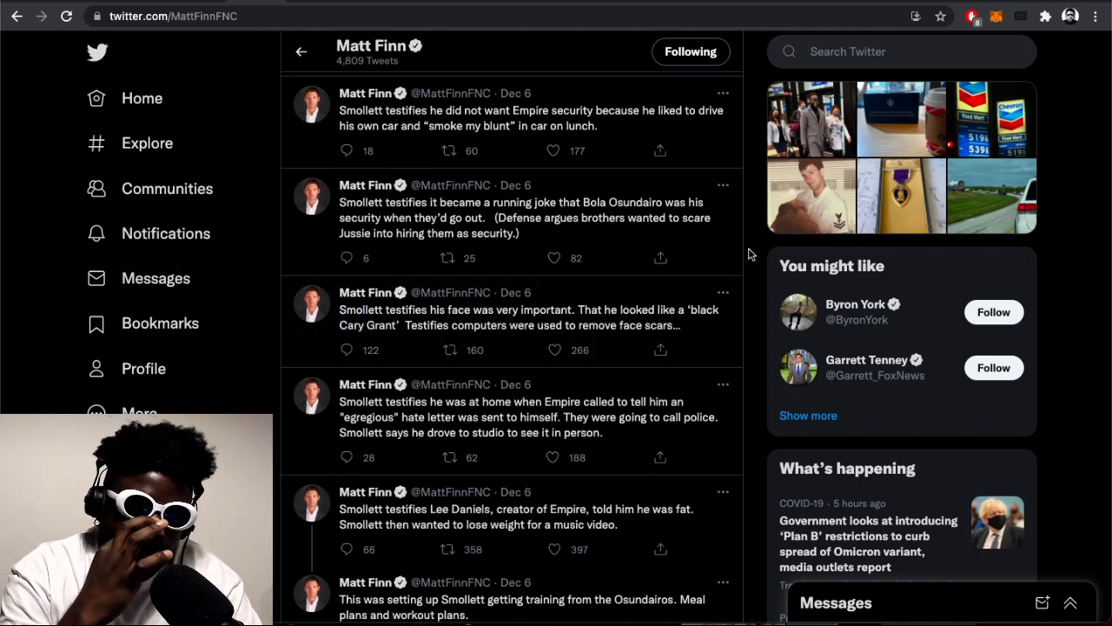
Scroll up to the 'Looney Tunes' attack and 'no hoax' testimony tweets
scroll("down", 3)
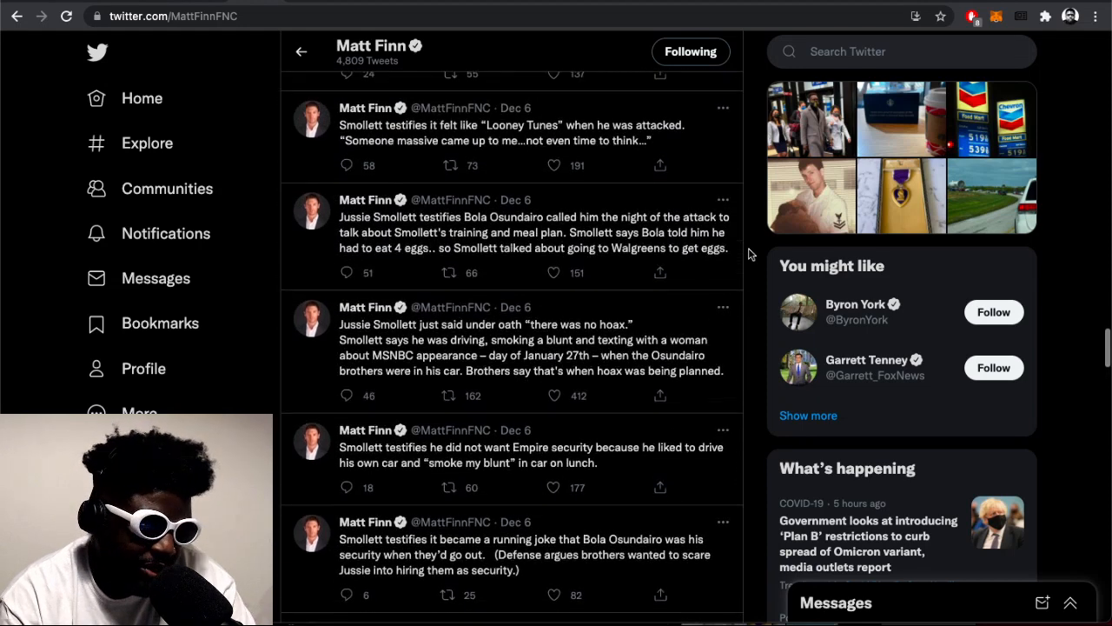
scroll("up", 3)
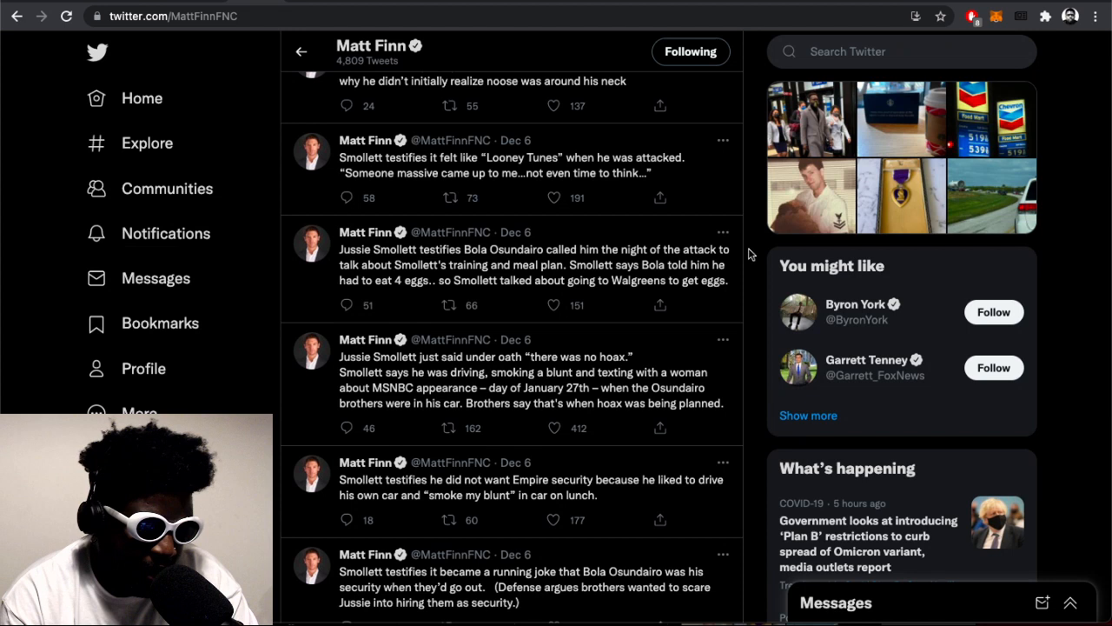
mouse_move(490, 417)
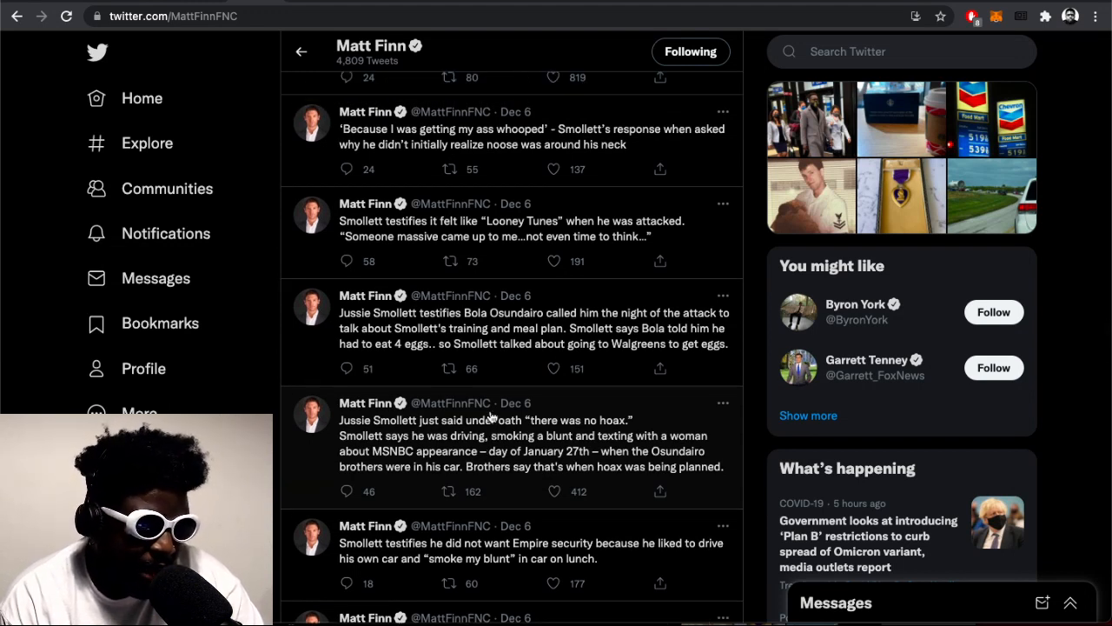
Scroll up to the 'I do not trust police' and manager-calling-police tweets
scroll("up", 3)
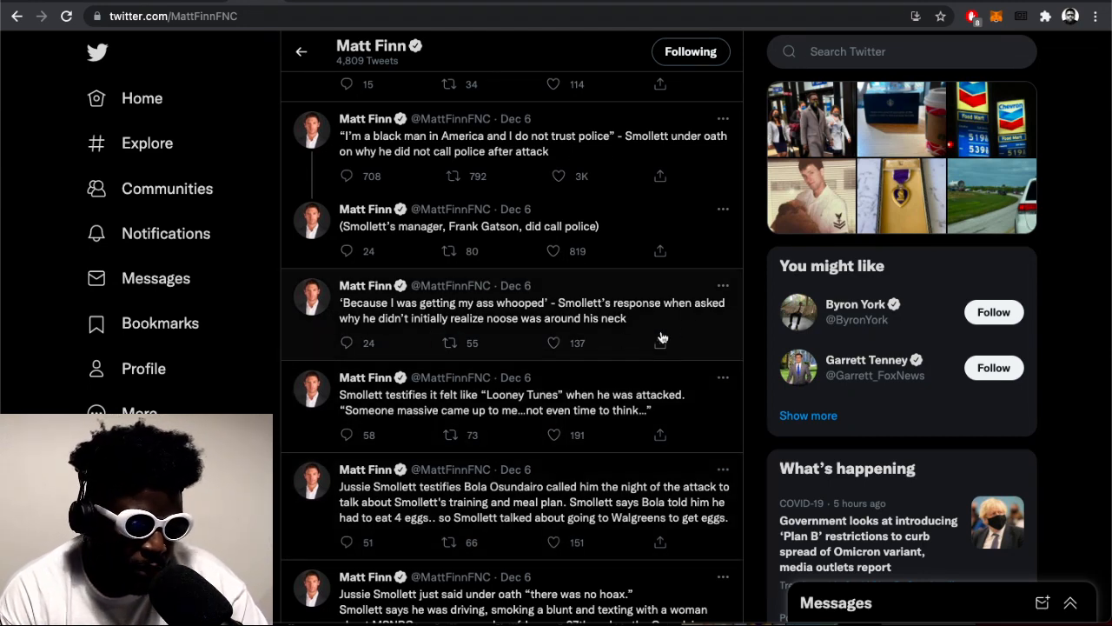
mouse_move(383, 332)
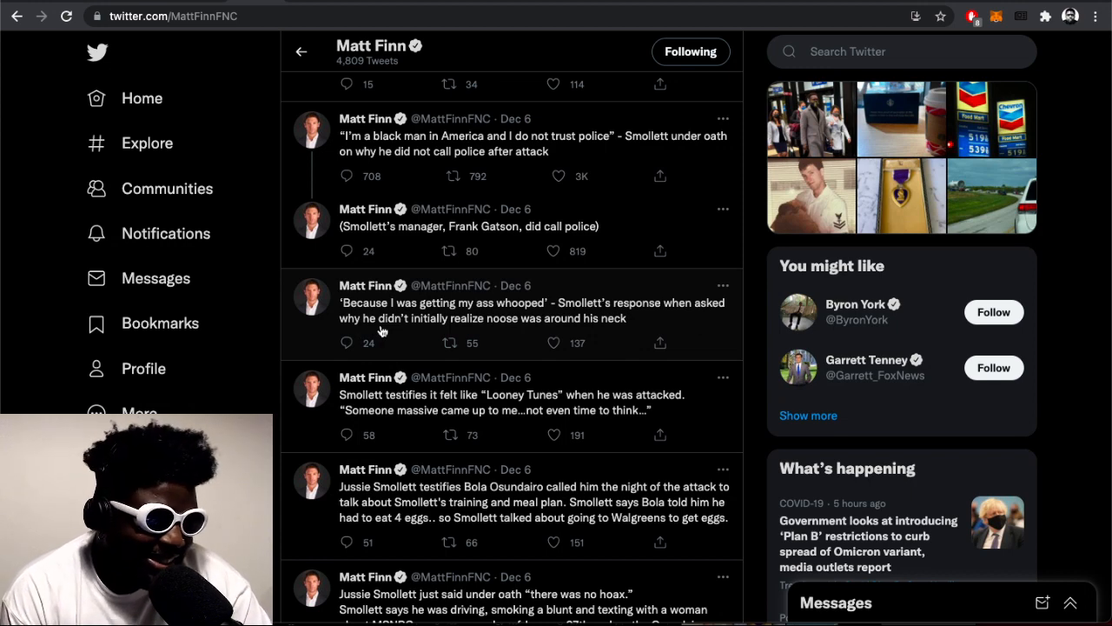
Scroll to the Robin Roberts GMA interview and Don Lemon text tweets
scroll("down", 3)
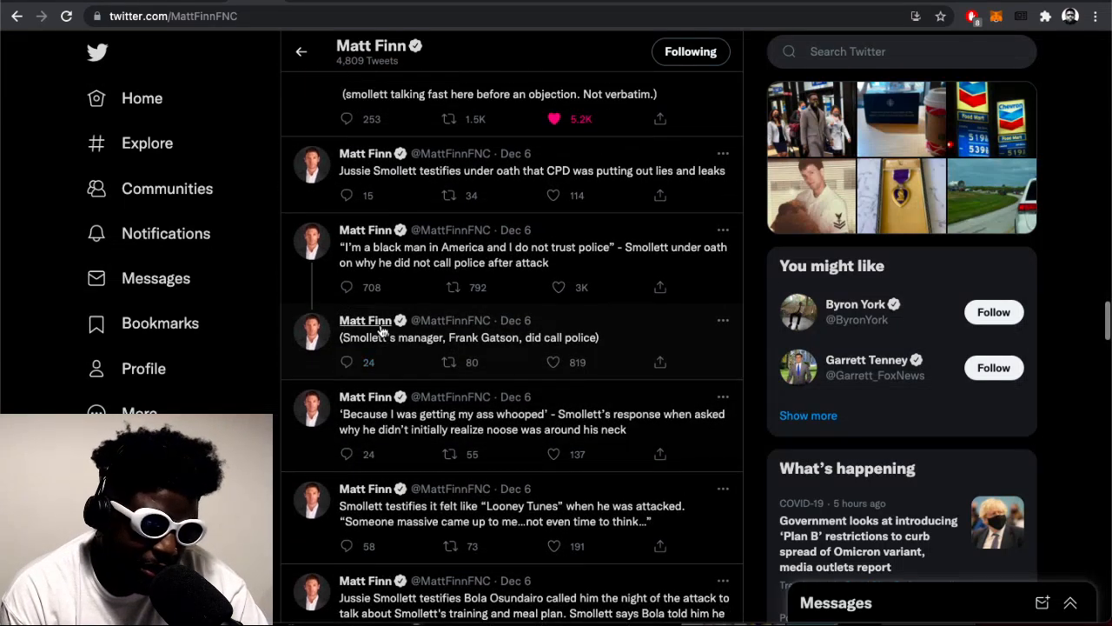
mouse_move(365, 320)
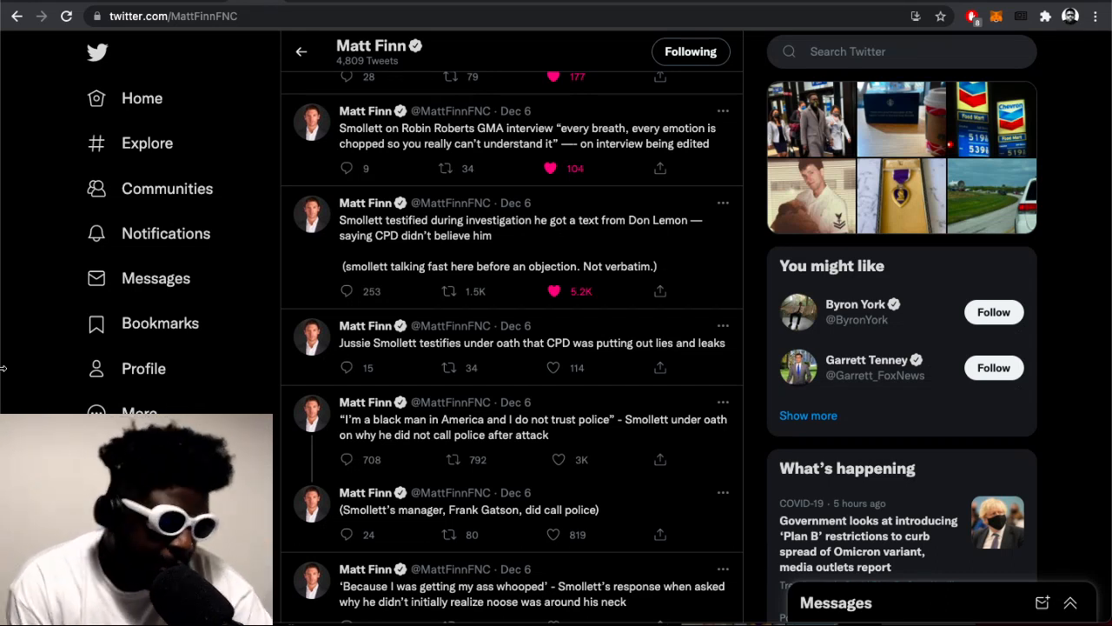
scroll("down", 3)
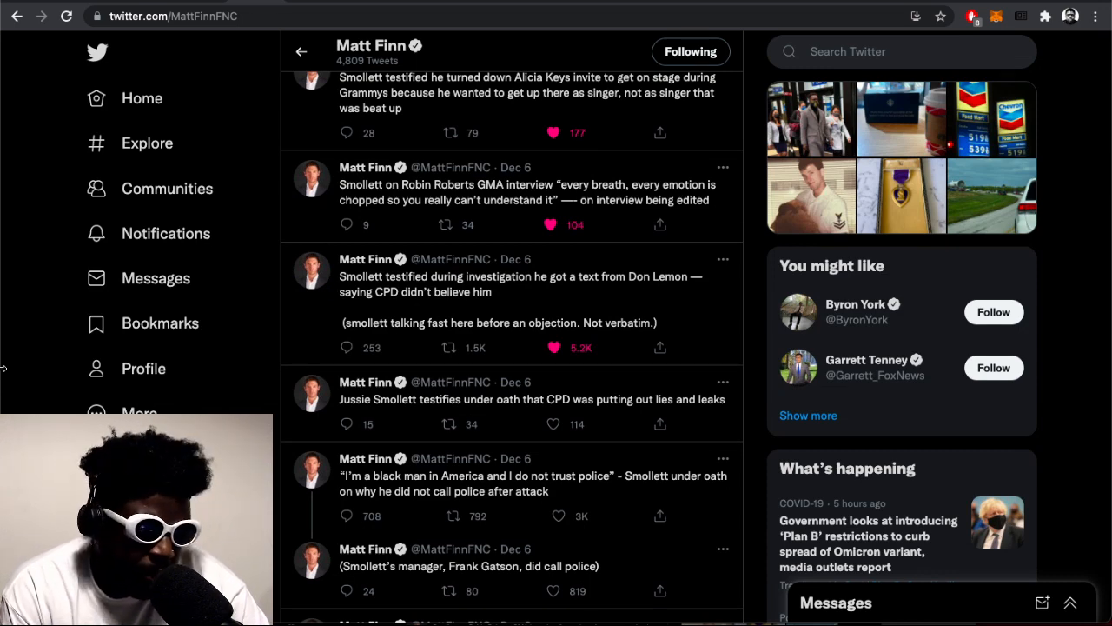
Scroll to the Shannon Bream retweet and the facial-injuries testimony tweets
scroll("down", 3)
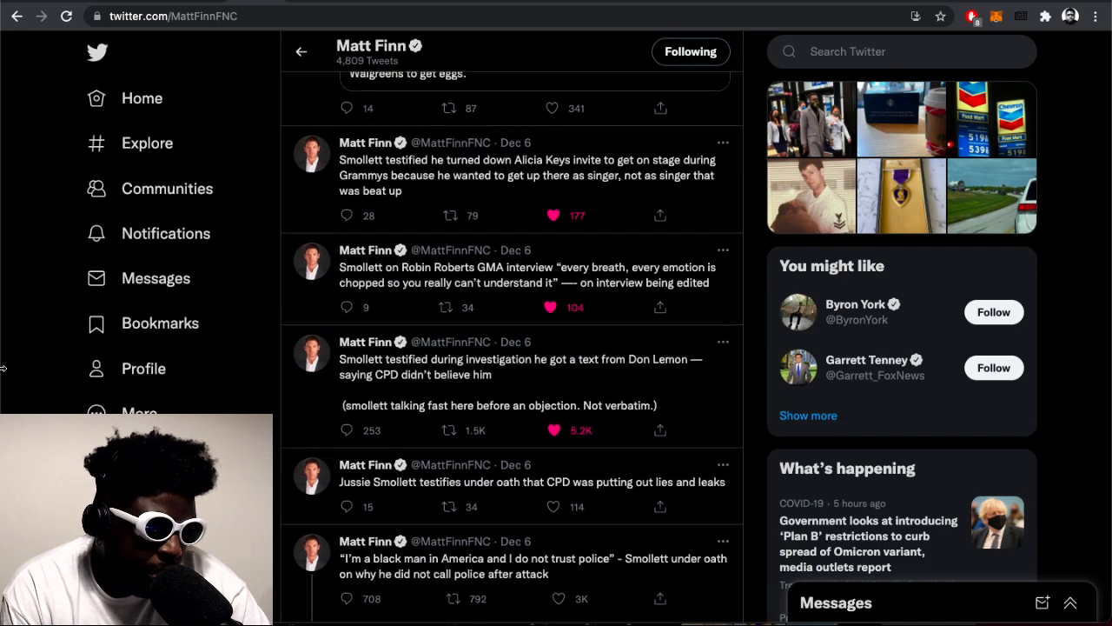
mouse_move(636, 389)
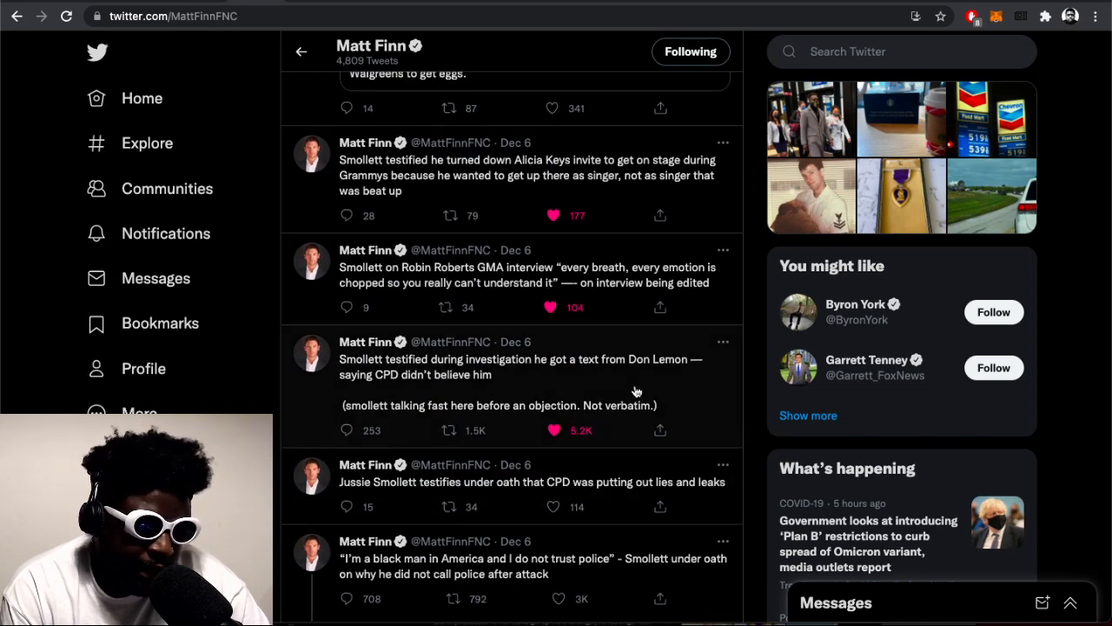
mouse_move(478, 386)
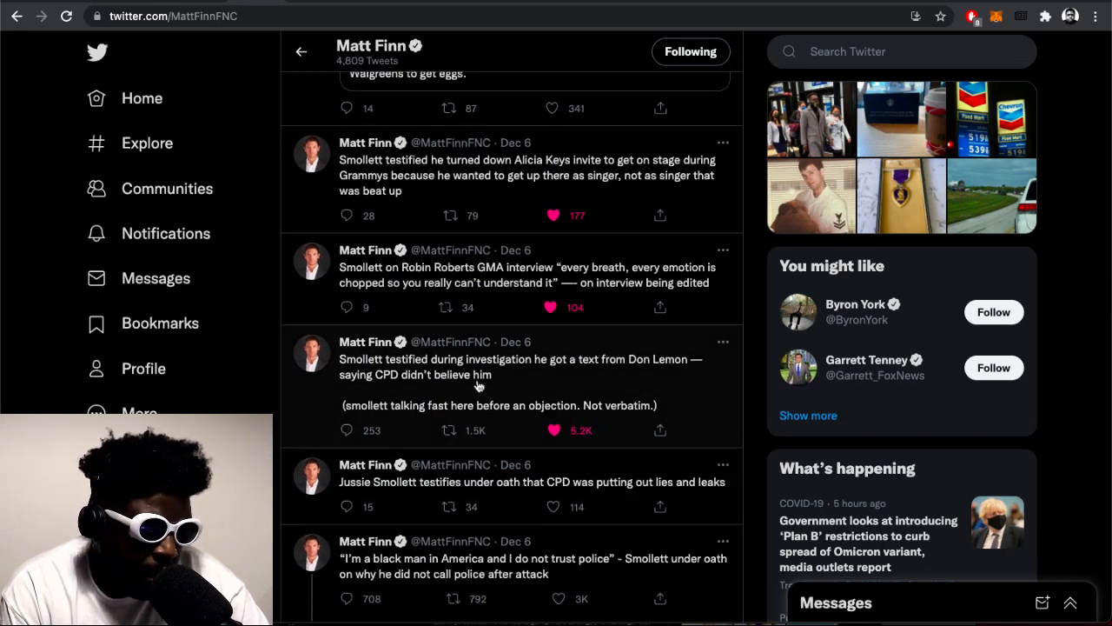
scroll("down", 3)
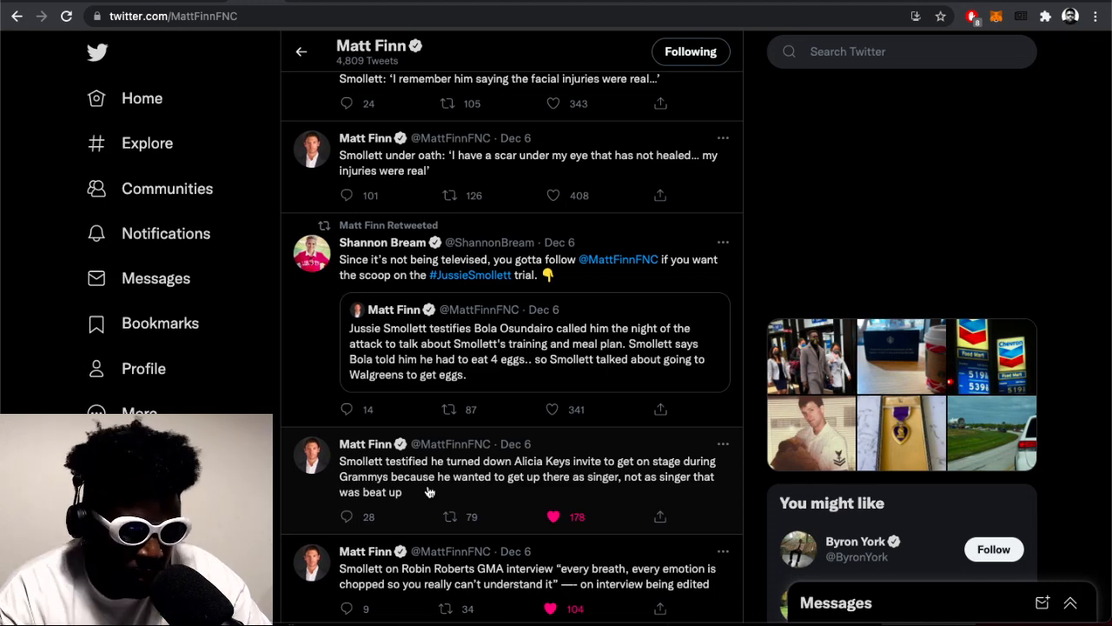
Scroll up to the Dec 7 'Break for the day' and 're-take the stand' tweets
scroll("up", 3)
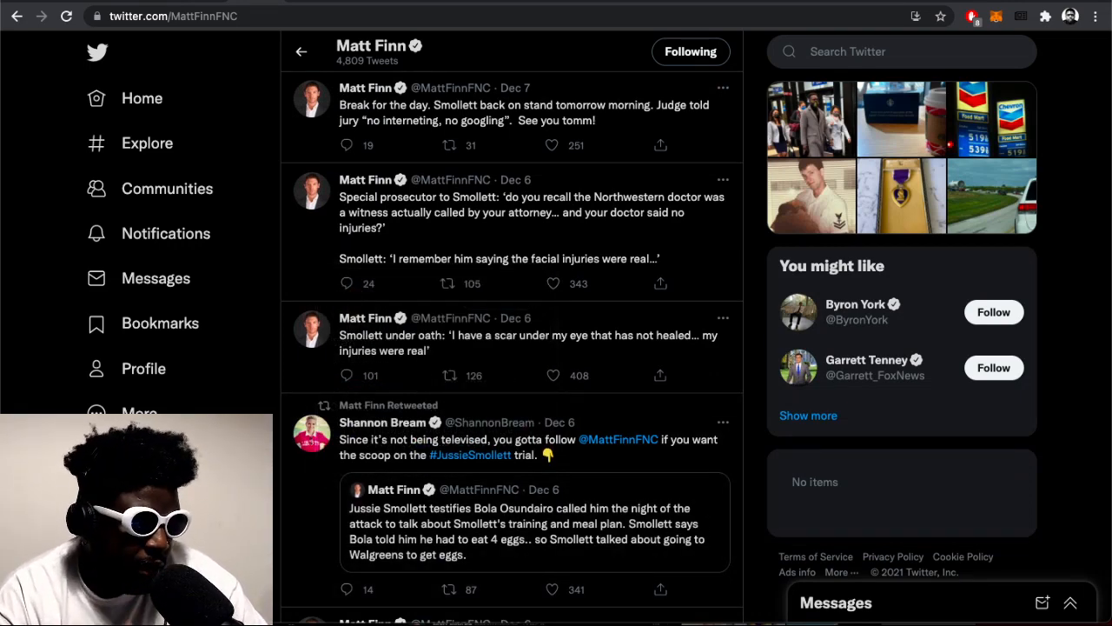
scroll("up", 3)
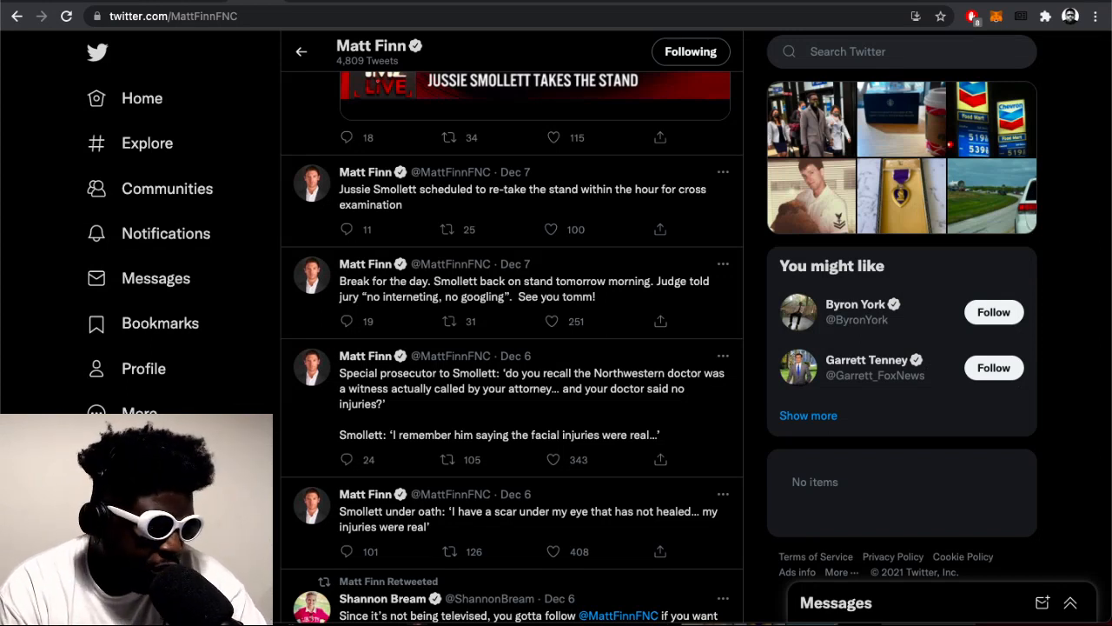
Scroll past the TMZ retweet to the Dec 7 tweets about reading messages aloud
scroll("down", 3)
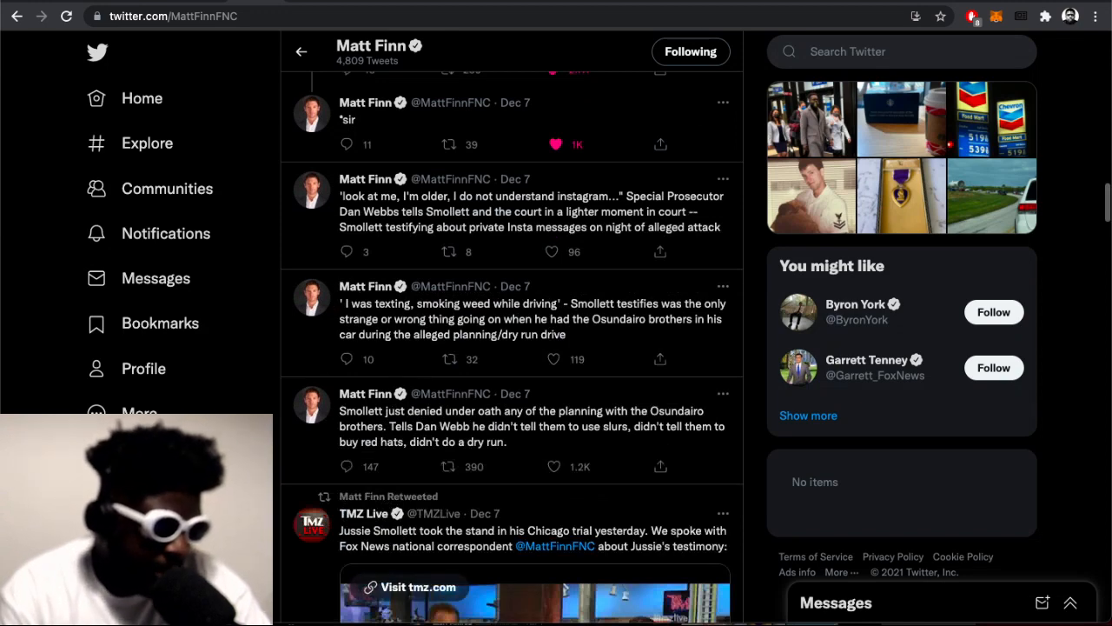
scroll("up", 3)
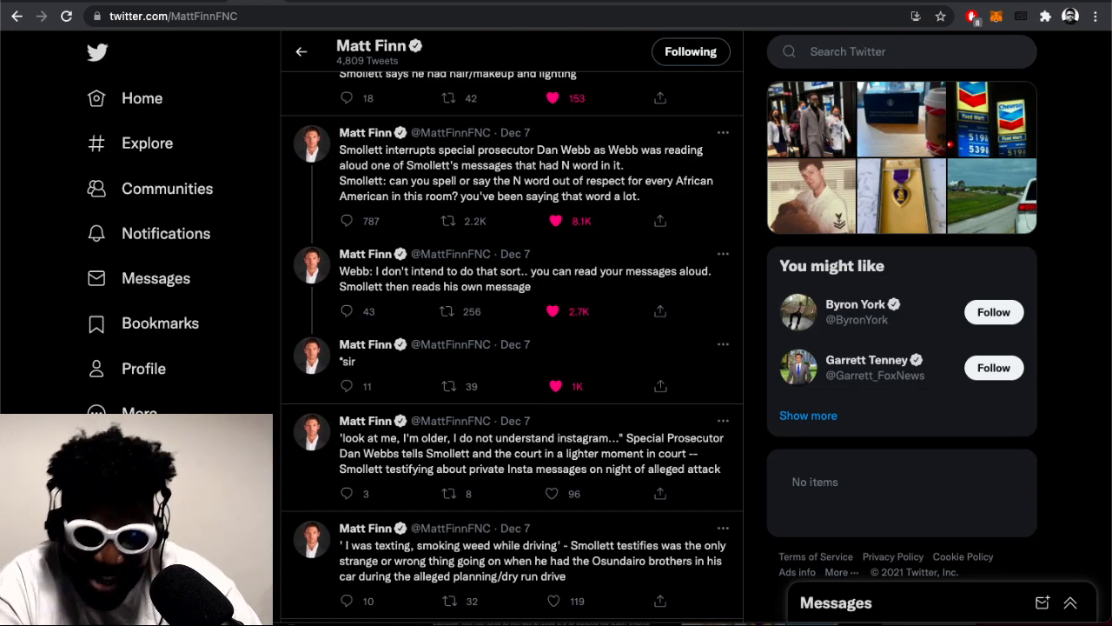
scroll("down", 3)
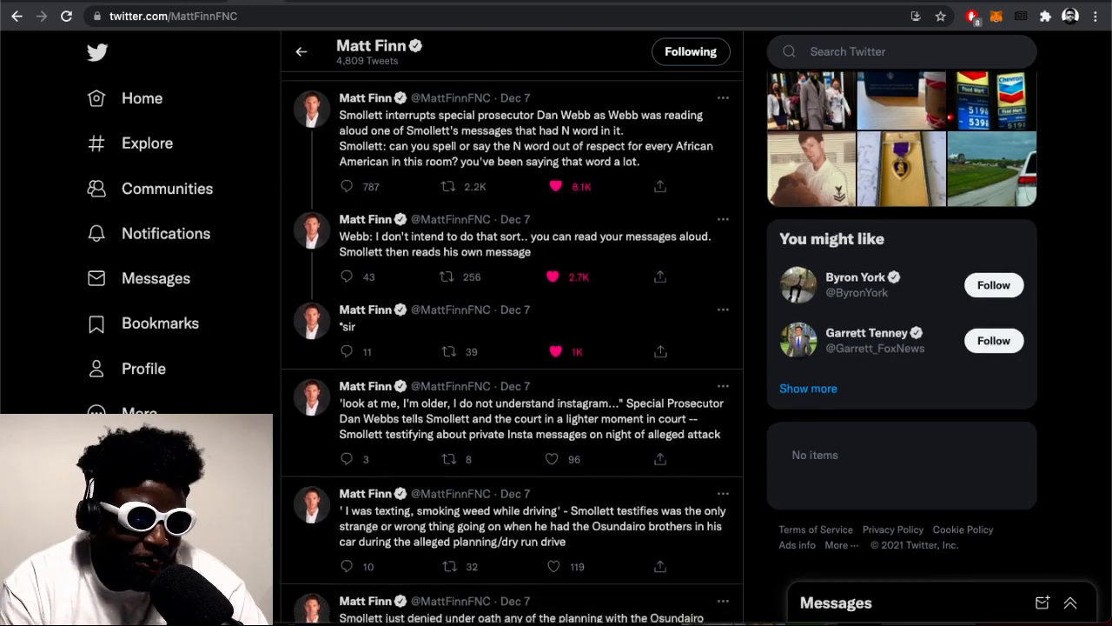